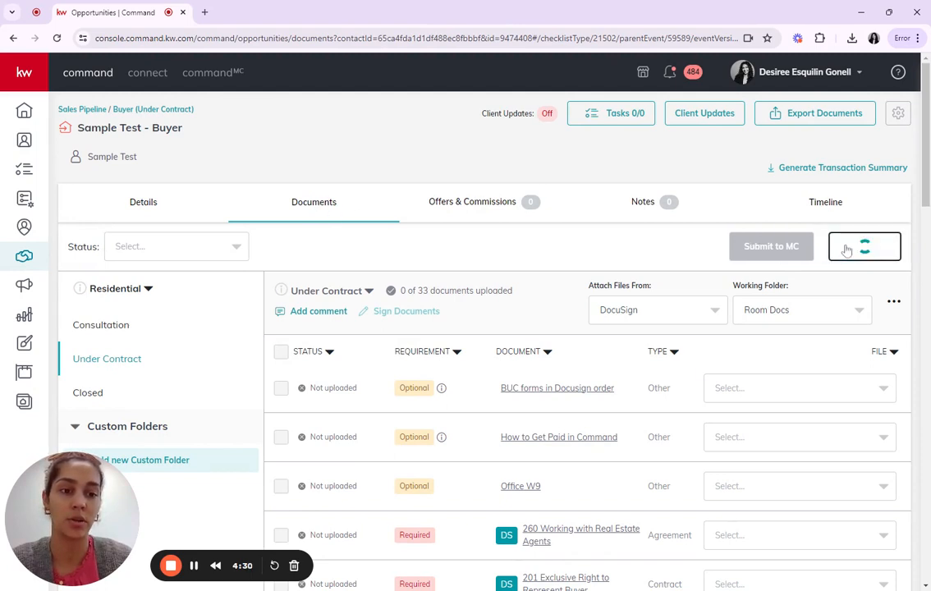
Launch the Sample Test - Buyer room in DocuSign Rooms from KW Command
{"action": "left_click", "coordinate": [863, 246]}
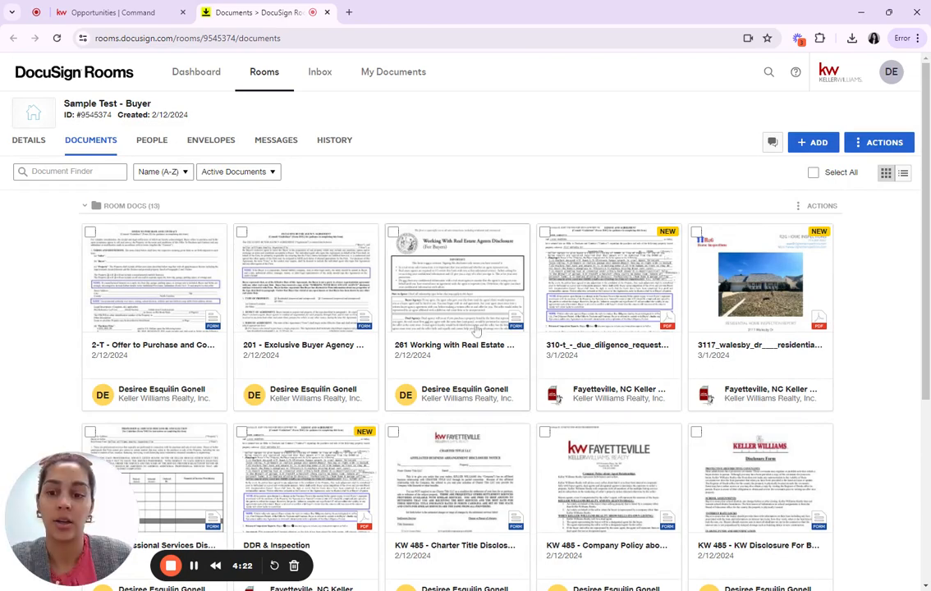
{"action": "mouse_move", "coordinate": [410, 421]}
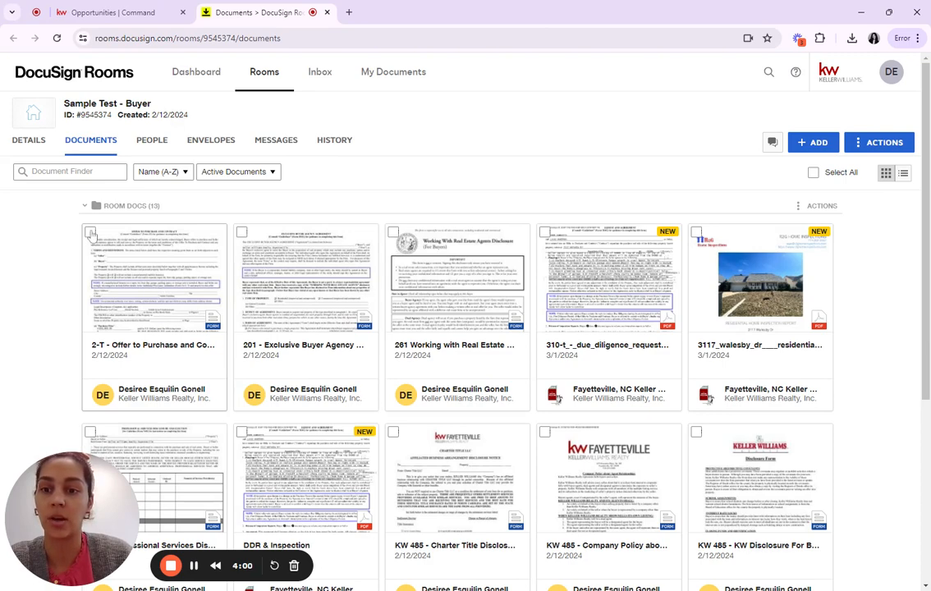
Select the 2-T Offer to Purchase document in Room Docs
{"action": "left_click", "coordinate": [90, 232]}
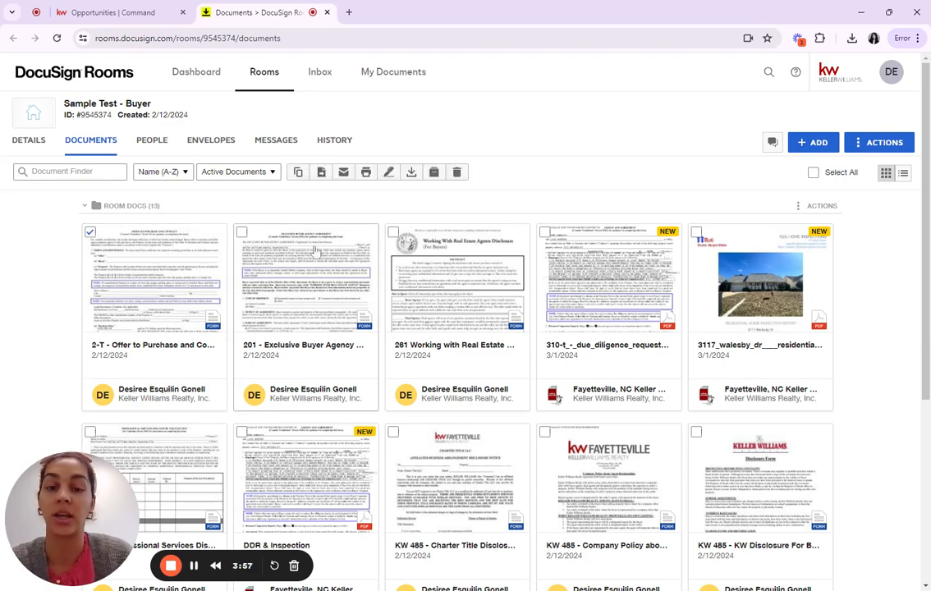
{"action": "mouse_move", "coordinate": [388, 171]}
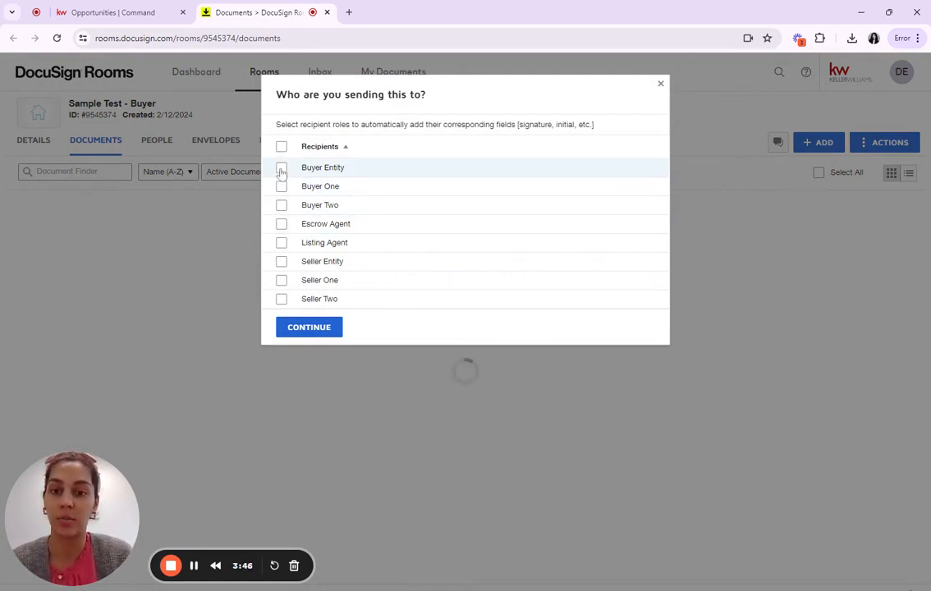
Choose Buyer Entity as the recipient role and continue to envelope preparation
{"action": "left_click", "coordinate": [282, 167]}
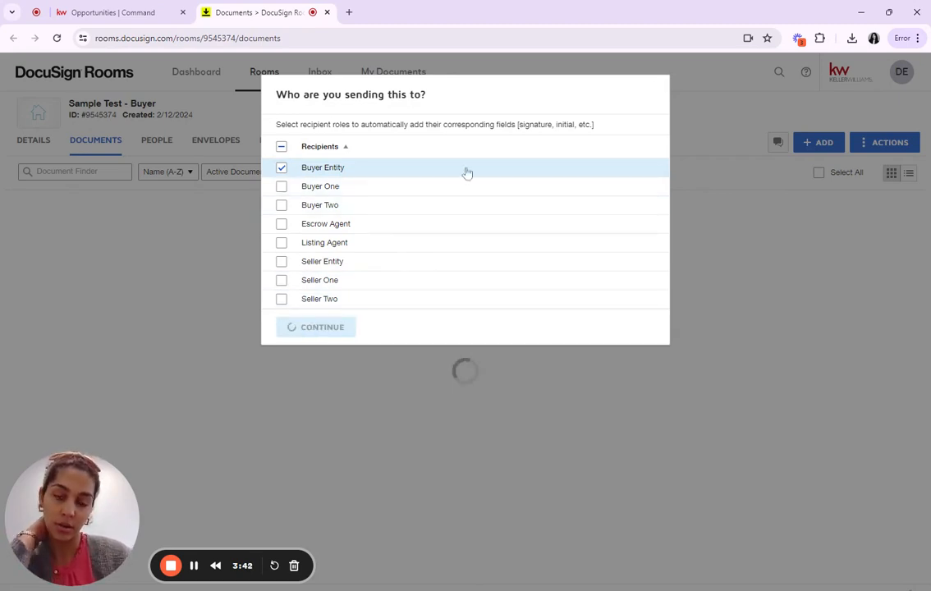
{"action": "mouse_move", "coordinate": [426, 193]}
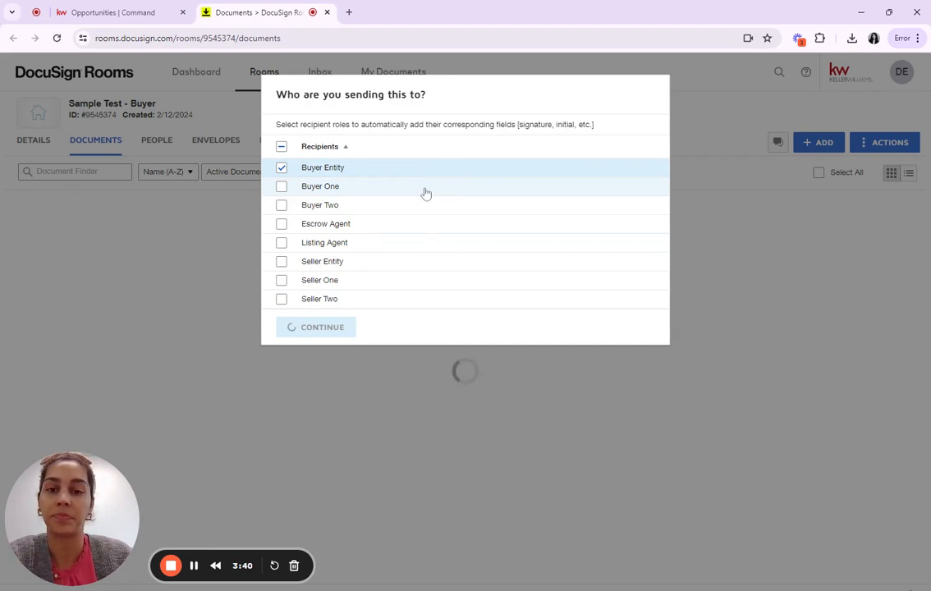
{"action": "mouse_move", "coordinate": [415, 156]}
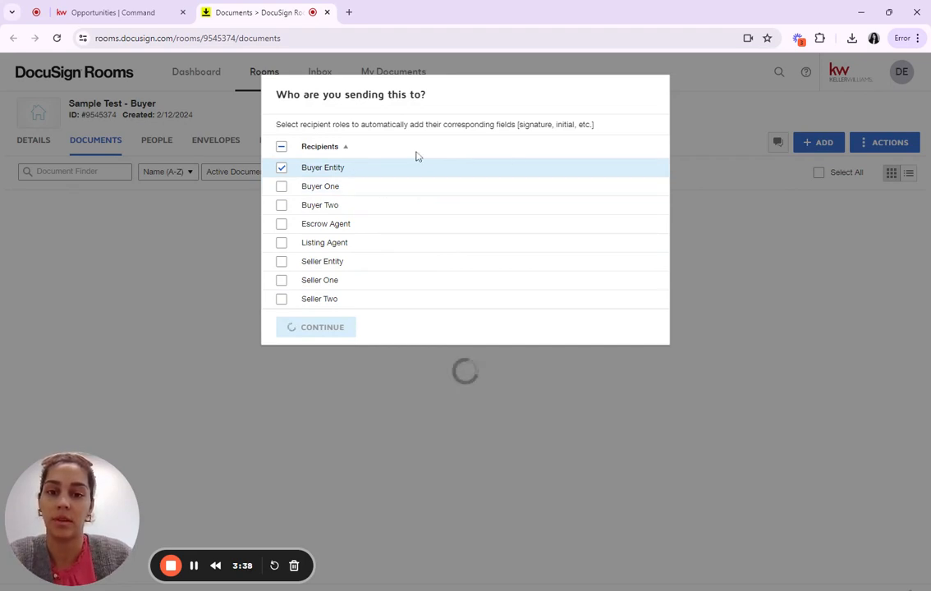
{"action": "left_click", "coordinate": [322, 327]}
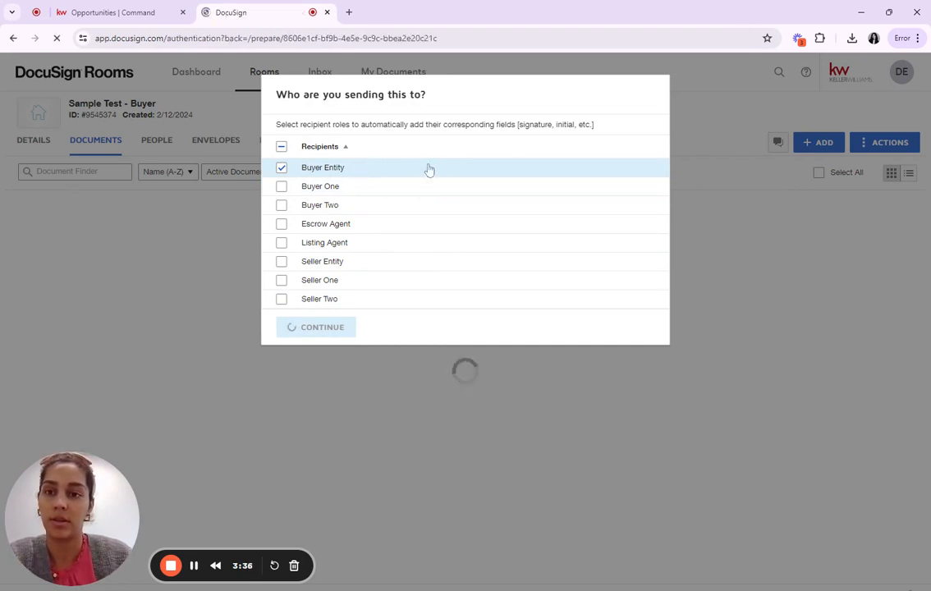
{"action": "left_click", "coordinate": [315, 326]}
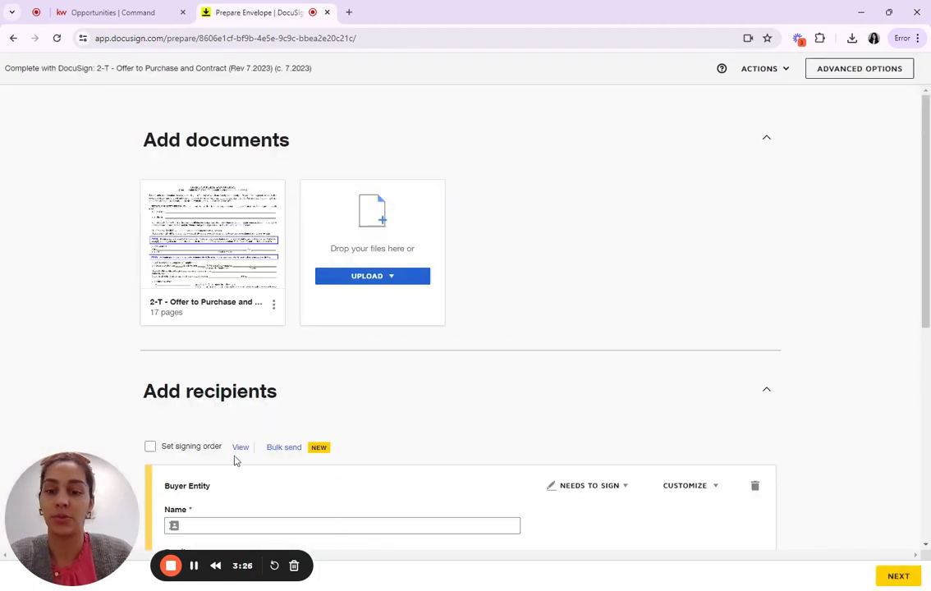
Fill Buyer Entity's name and email from the Address Book, then proceed to fields
{"action": "scroll", "scroll_direction": "down", "scroll_amount": 3}
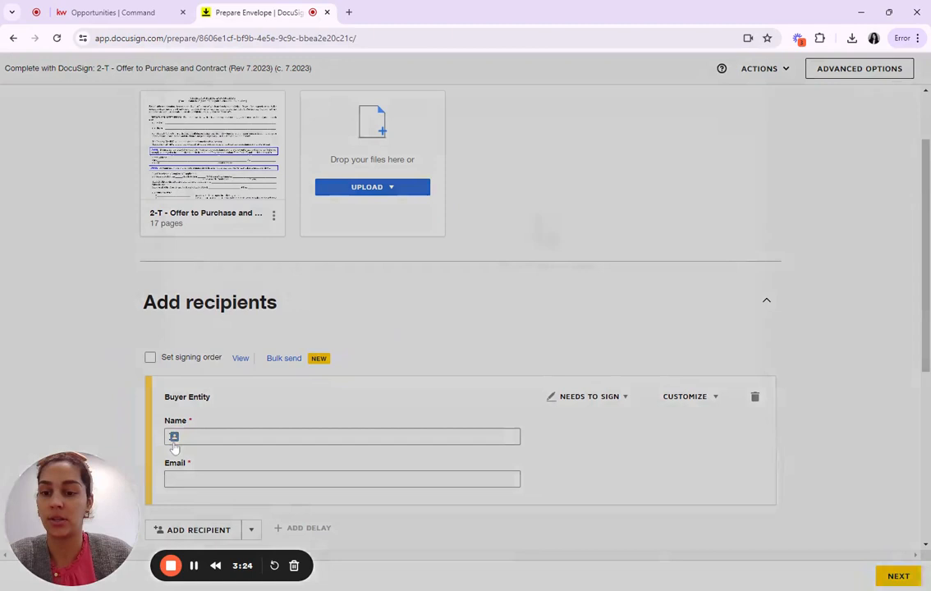
{"action": "left_click", "coordinate": [173, 436]}
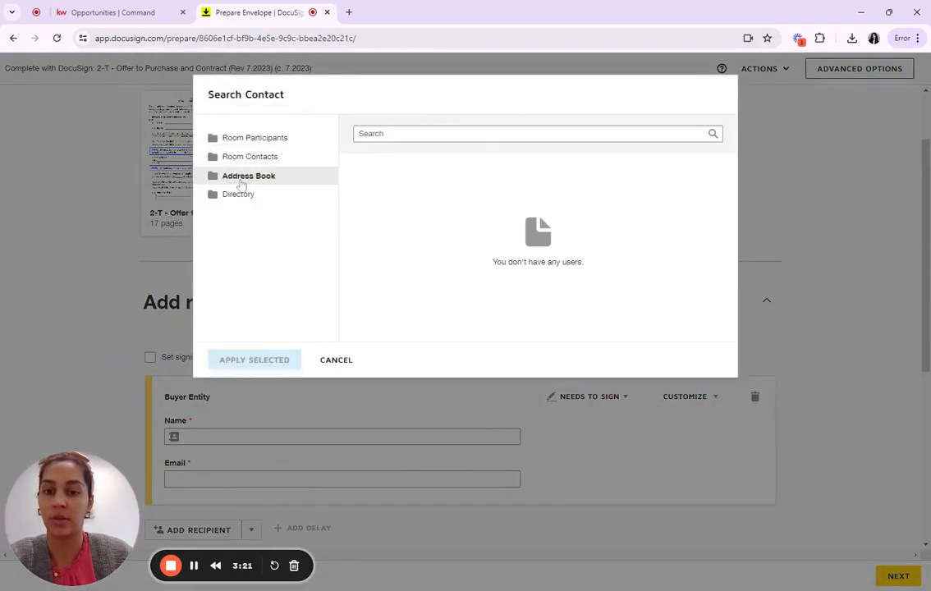
{"action": "left_click", "coordinate": [257, 138]}
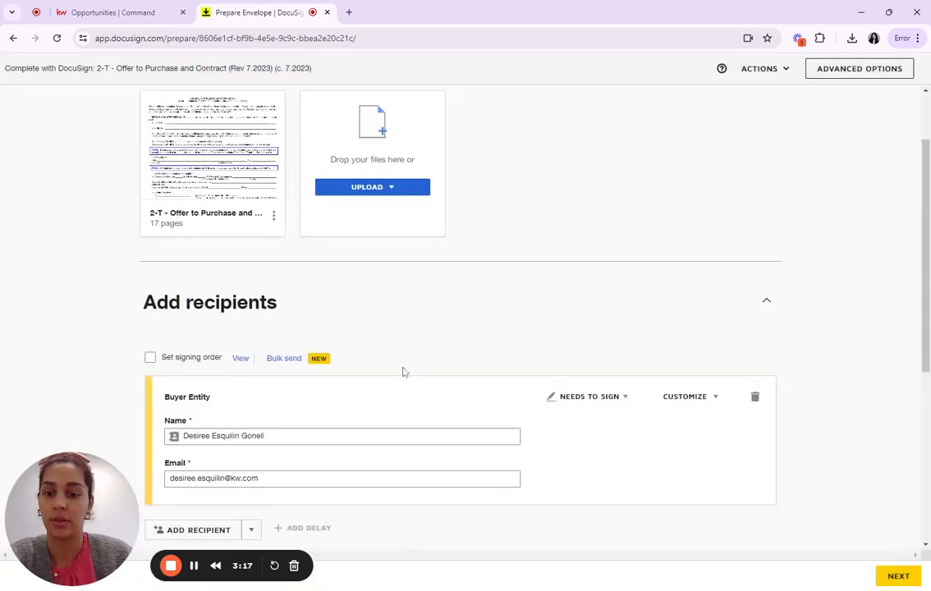
{"action": "scroll", "scroll_direction": "down", "scroll_amount": 3}
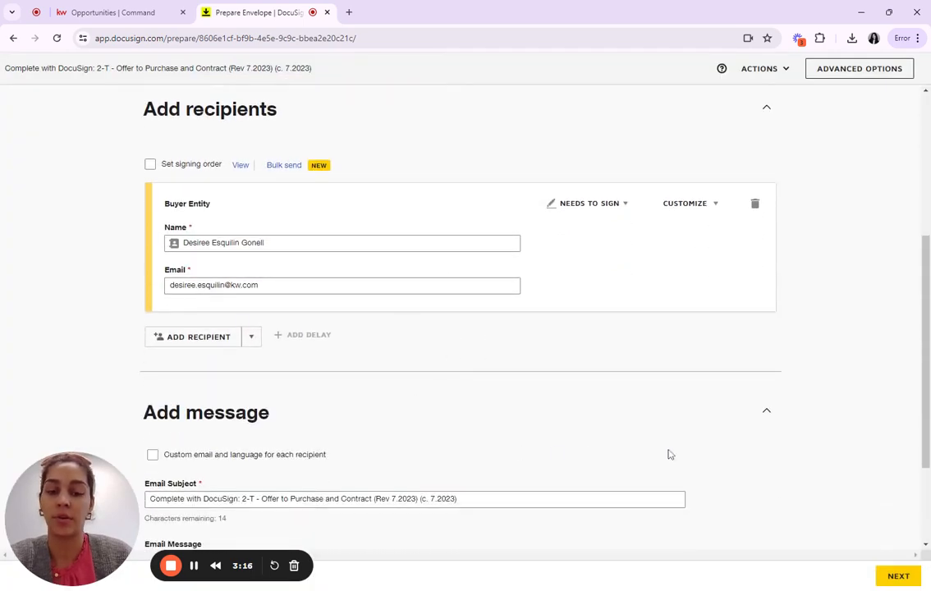
{"action": "scroll", "scroll_direction": "down", "scroll_amount": 3}
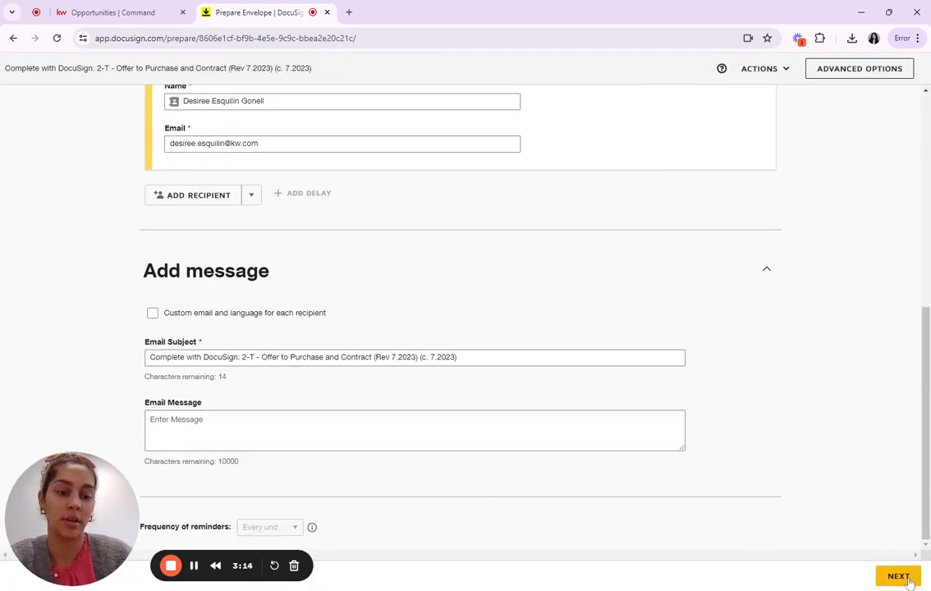
{"action": "left_click", "coordinate": [898, 575]}
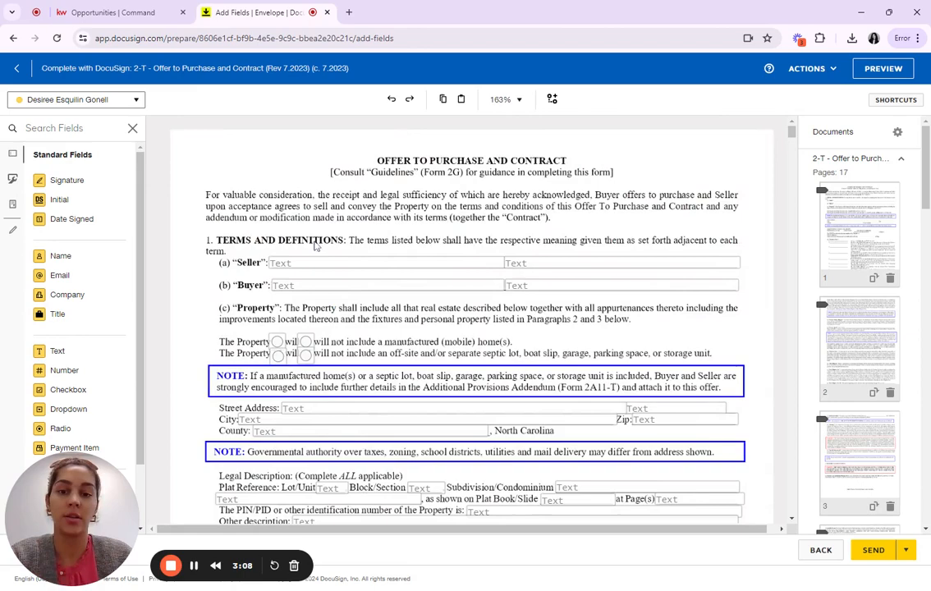
Scroll the contract to paragraph (d) Purchase Price showing 200,000.00
{"action": "scroll", "scroll_direction": "down", "scroll_amount": 3}
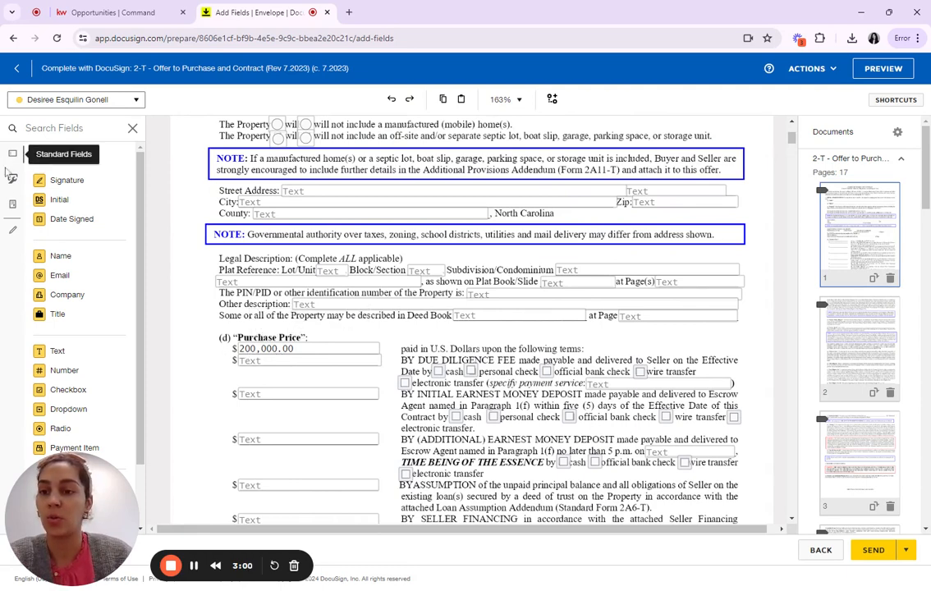
{"action": "mouse_move", "coordinate": [13, 236]}
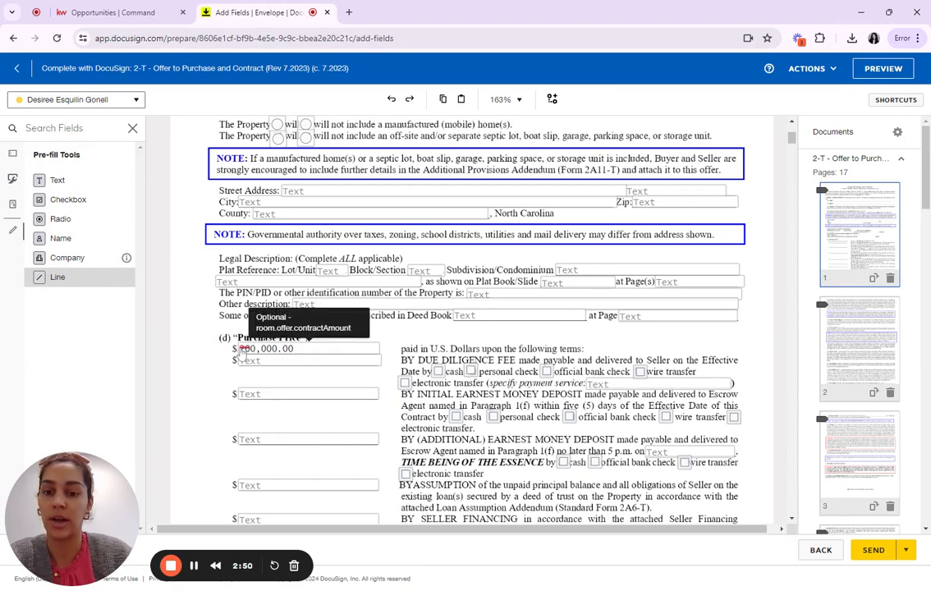
Draw a pre-fill line through the 200,000.00 purchase price
{"action": "left_click", "coordinate": [264, 348]}
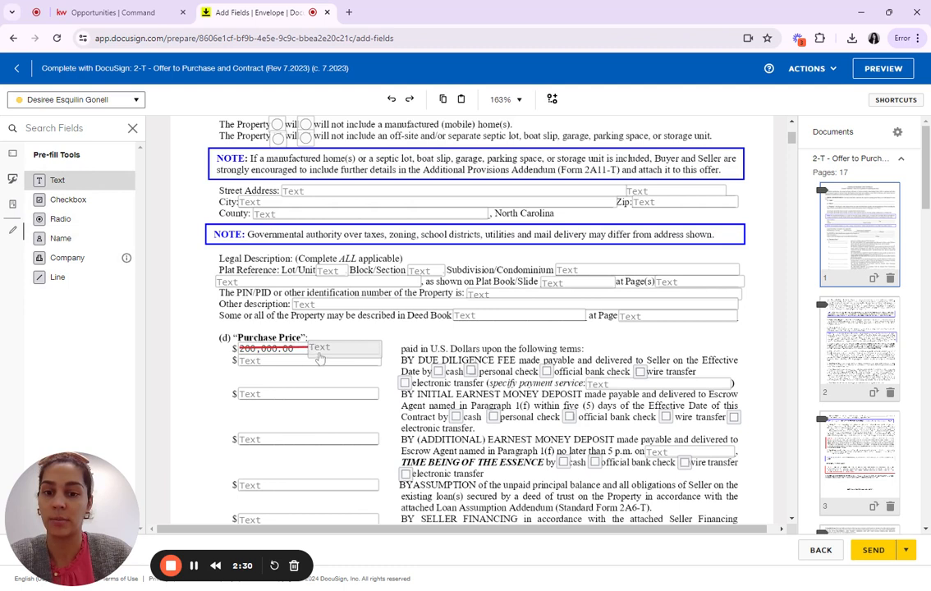
Place a pre-fill text box beside the struck price reading $250,000.00
{"action": "left_click", "coordinate": [345, 349]}
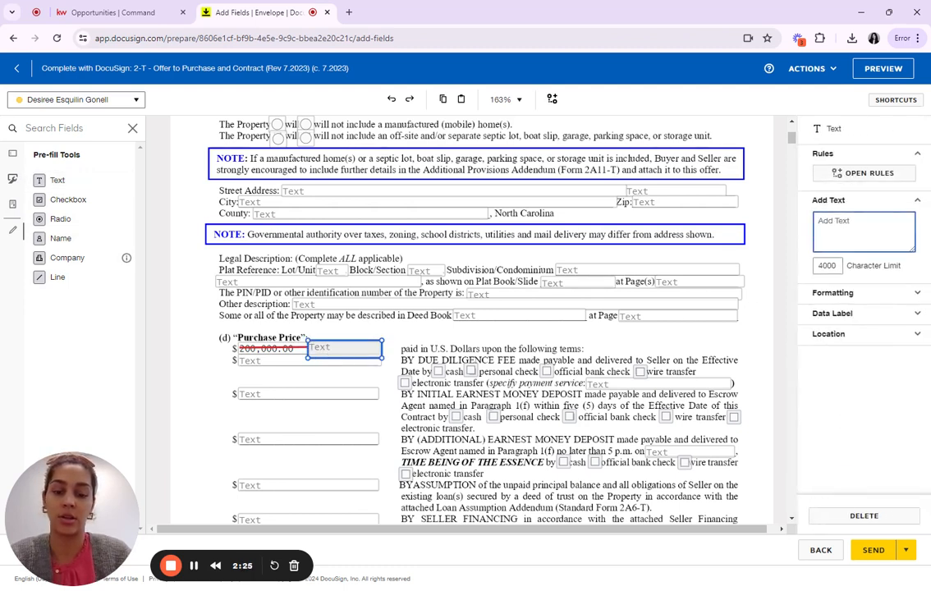
{"action": "type", "text": "$2"}
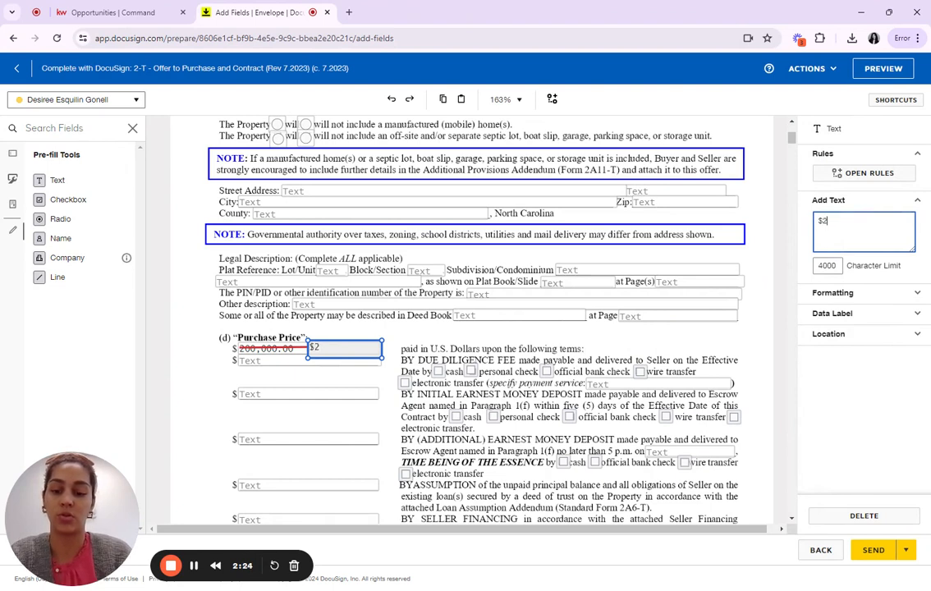
{"action": "type", "text": "50,"}
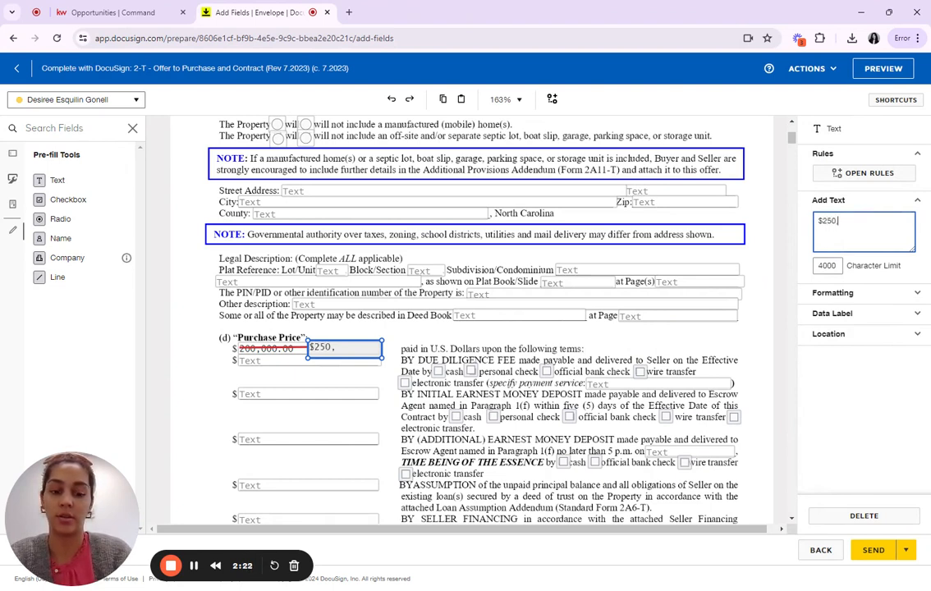
{"action": "type", "text": "000"}
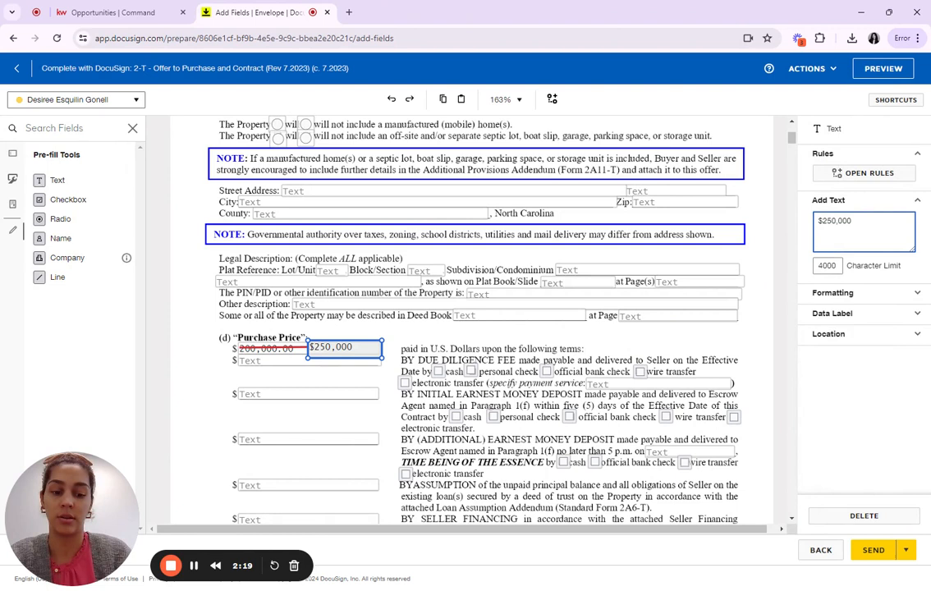
{"action": "type", "text": ".00"}
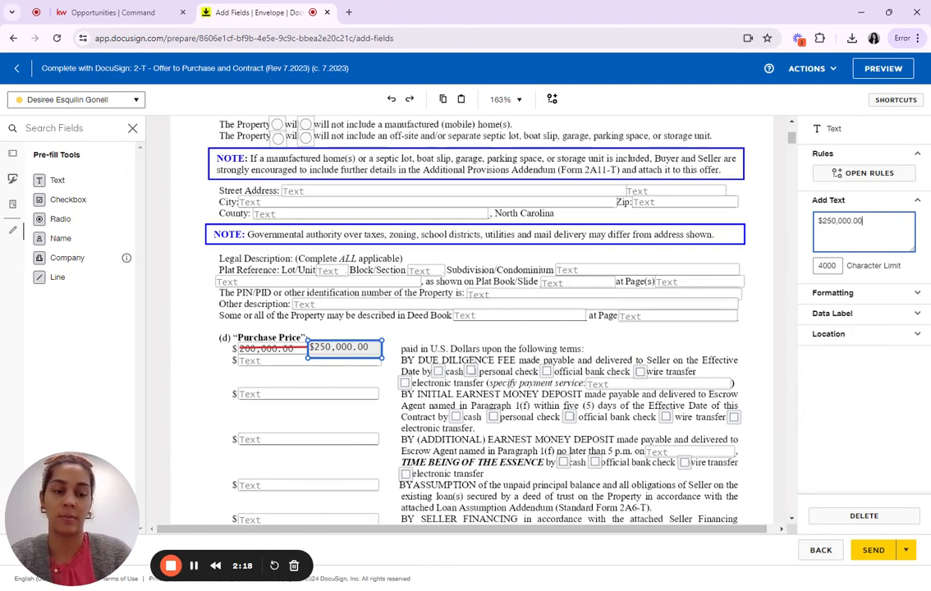
{"action": "mouse_move", "coordinate": [859, 417]}
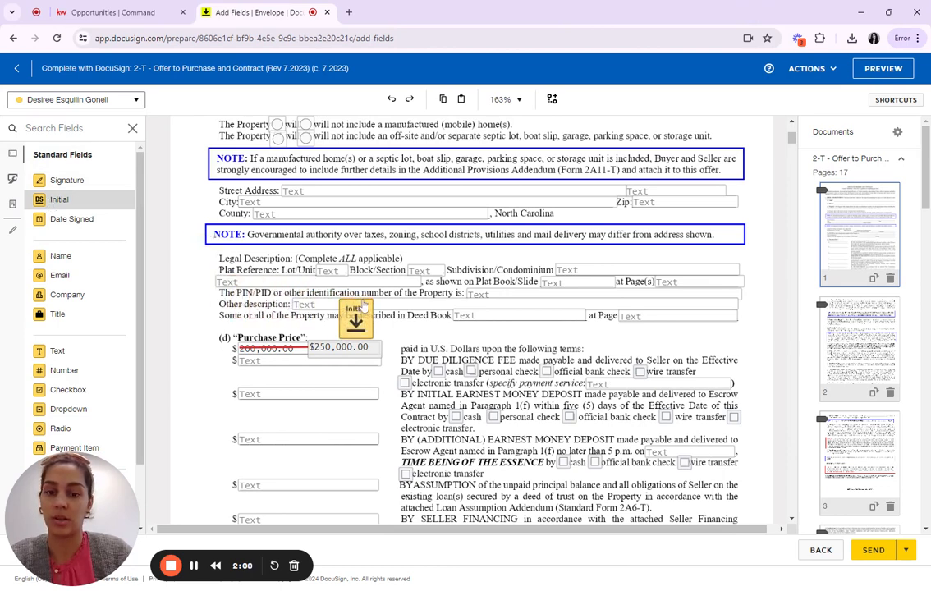
Drop a Buyer Entity initial field above the $250,000.00 price
{"action": "left_click", "coordinate": [353, 320]}
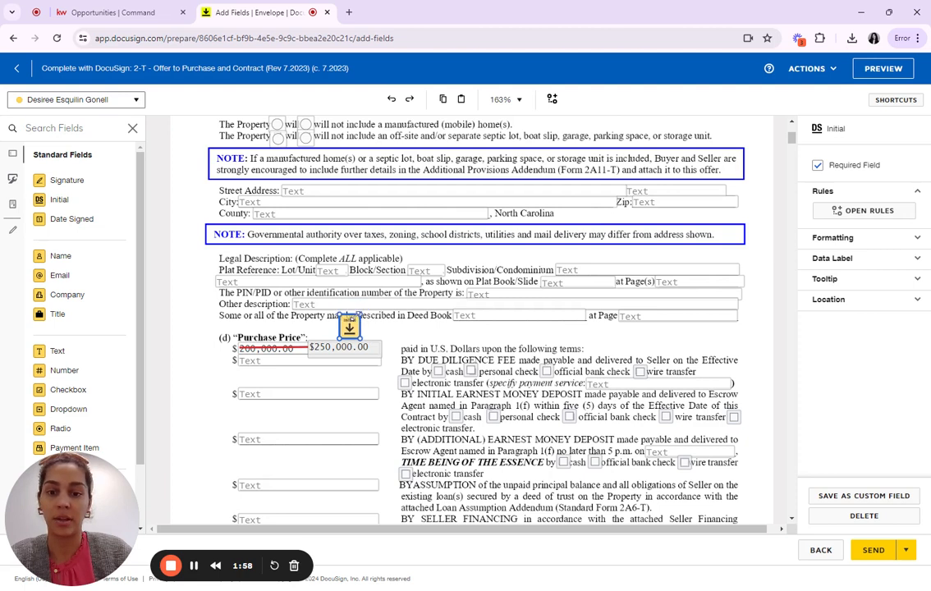